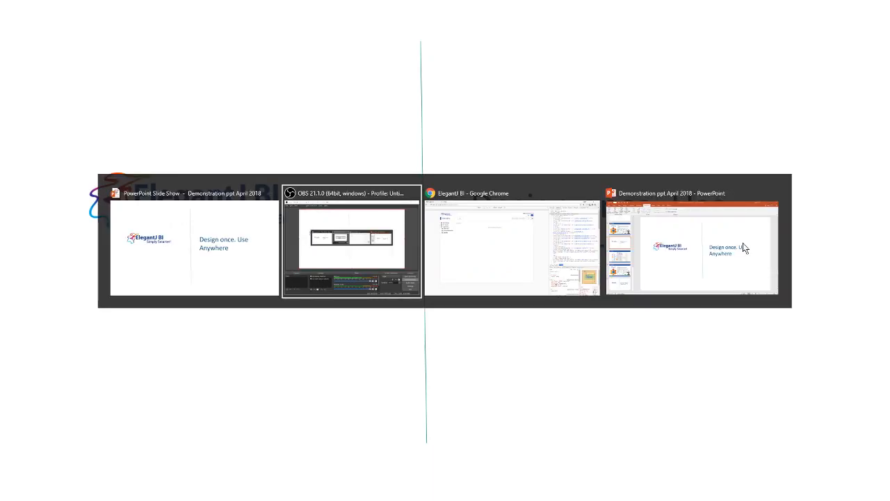
Switch to Chrome, browse My favourites, then return to the ElegantJ BI home page with Recently used.
{"action": "left_click", "coordinate": [514, 244]}
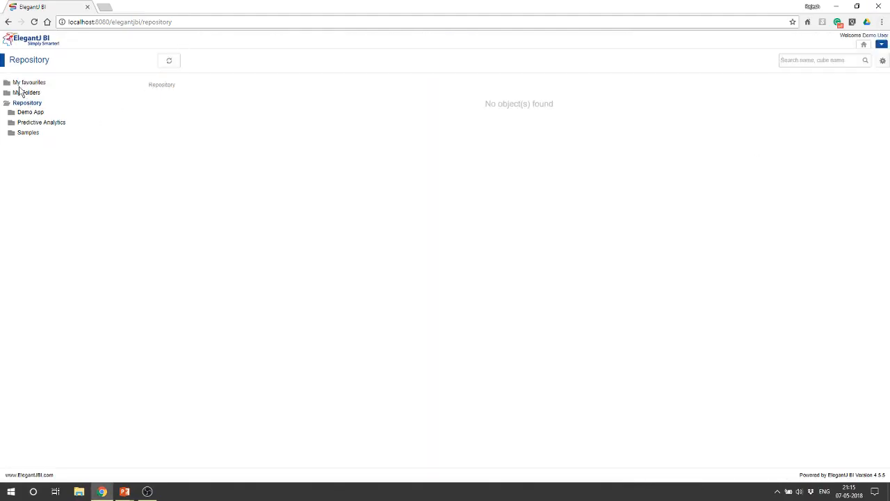
{"action": "left_click", "coordinate": [30, 82]}
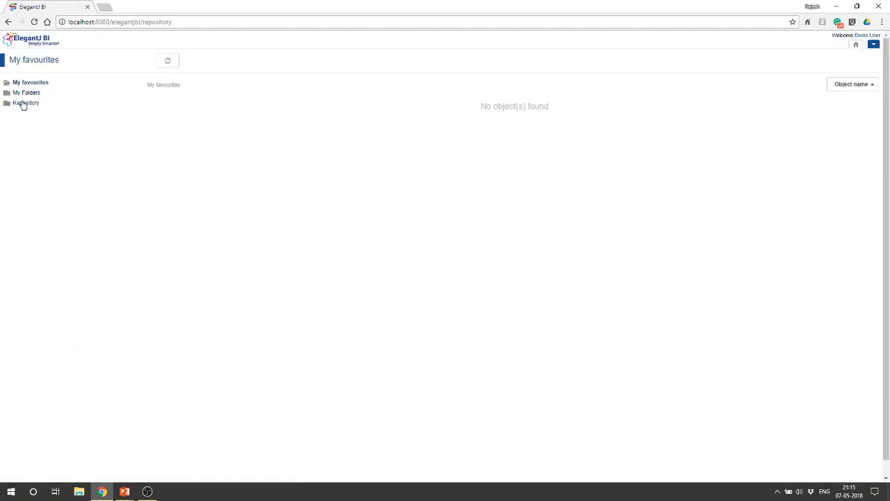
{"action": "left_click", "coordinate": [864, 44]}
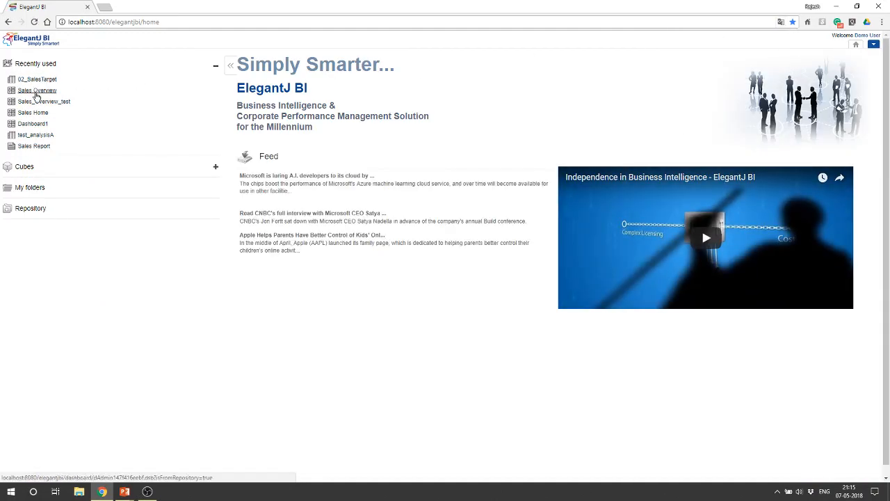
Open the Sales Overview dashboard from the Recently used list.
{"action": "left_click", "coordinate": [36, 90]}
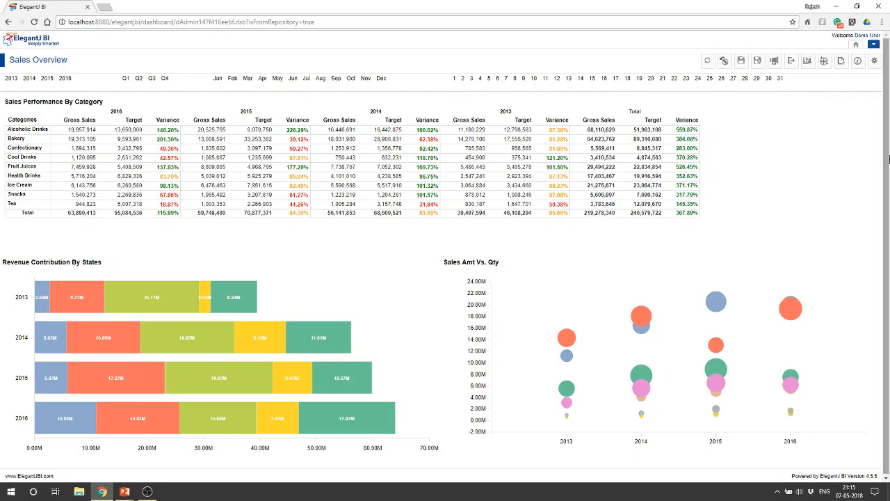
Emulate a Galaxy S5 in Chrome DevTools and advance to the sales-versus-quantity chart.
{"action": "key", "text": "F12"}
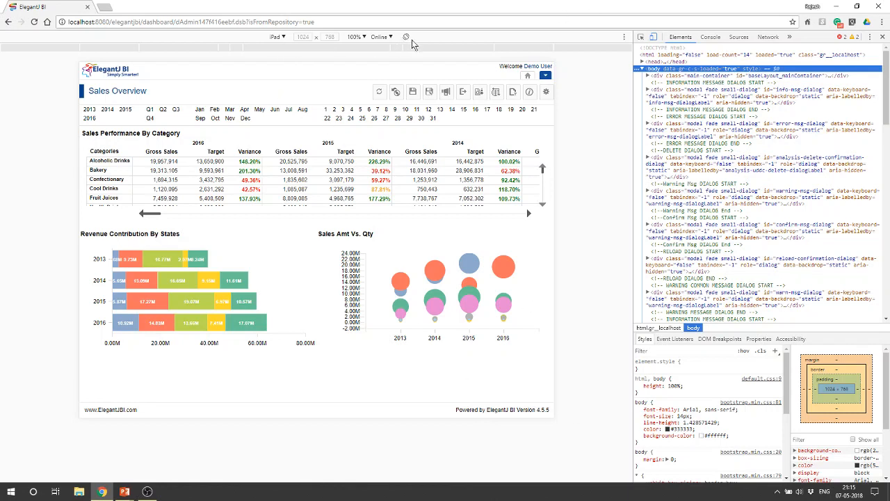
{"action": "left_click", "coordinate": [277, 36]}
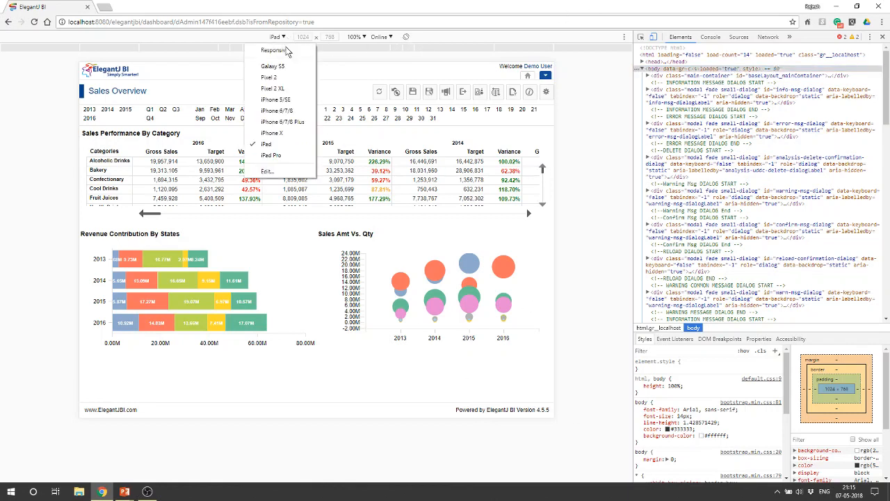
{"action": "left_click", "coordinate": [272, 66]}
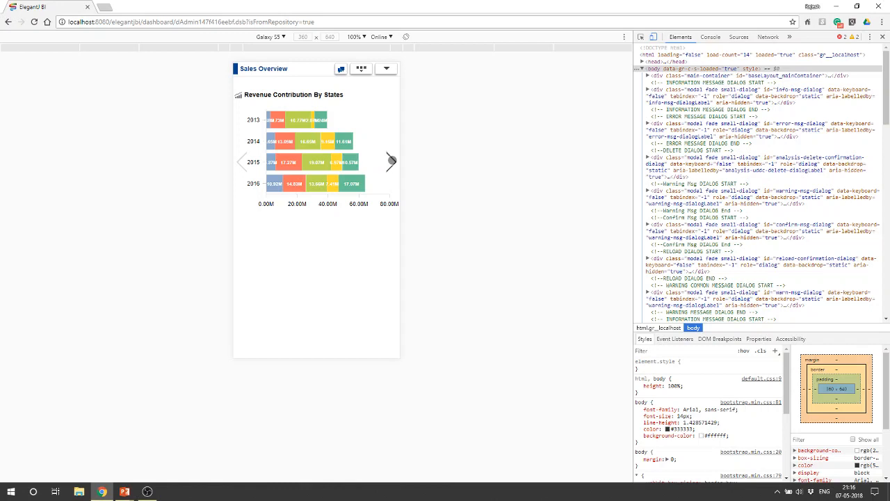
{"action": "left_click", "coordinate": [391, 162]}
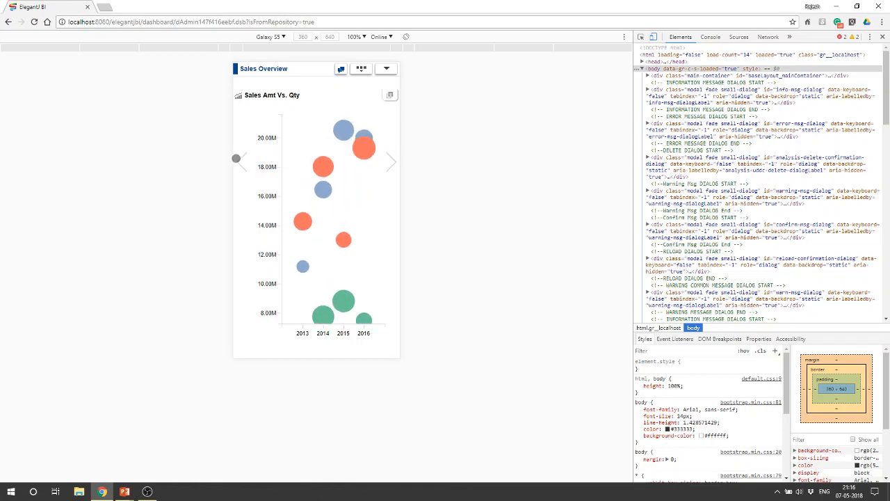
Filter the dashboard by Year 2016 from the view and filter options.
{"action": "left_click", "coordinate": [391, 162]}
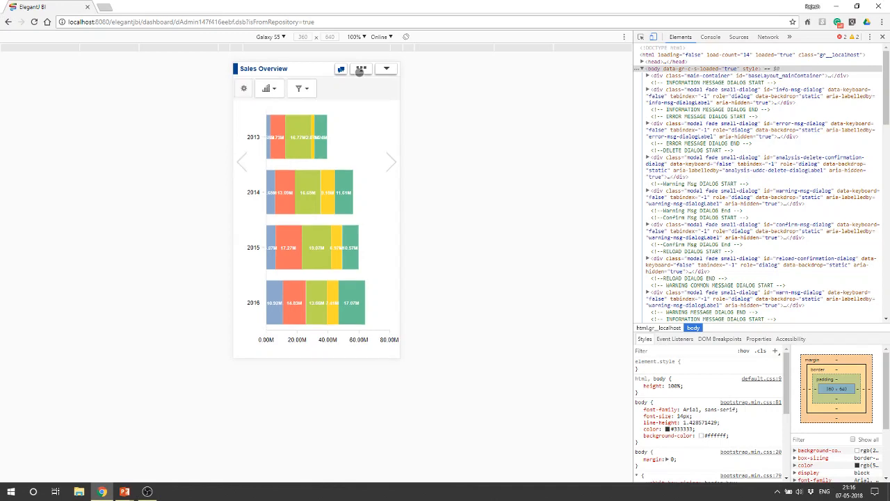
{"action": "left_click", "coordinate": [302, 88]}
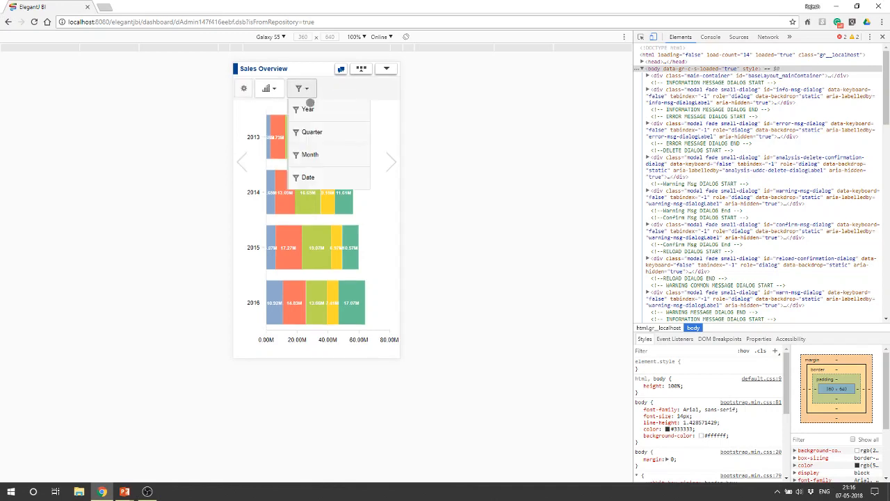
{"action": "mouse_move", "coordinate": [313, 145]}
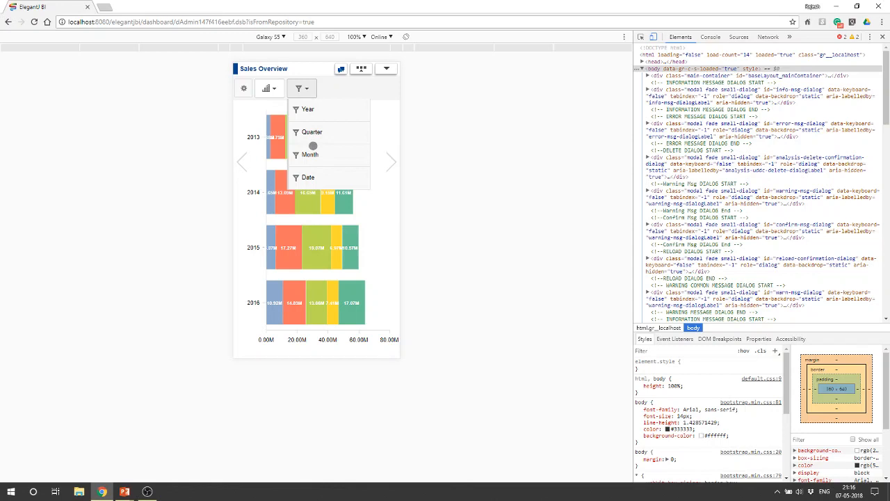
{"action": "left_click", "coordinate": [309, 109]}
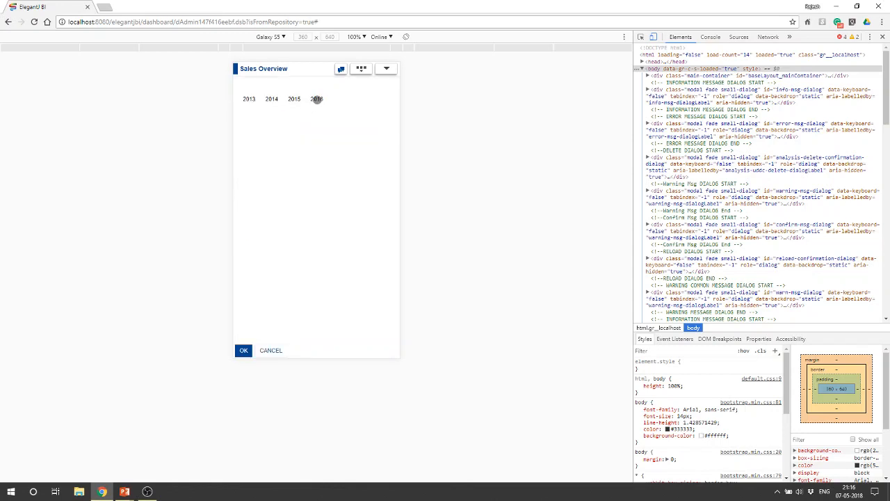
{"action": "left_click", "coordinate": [294, 98]}
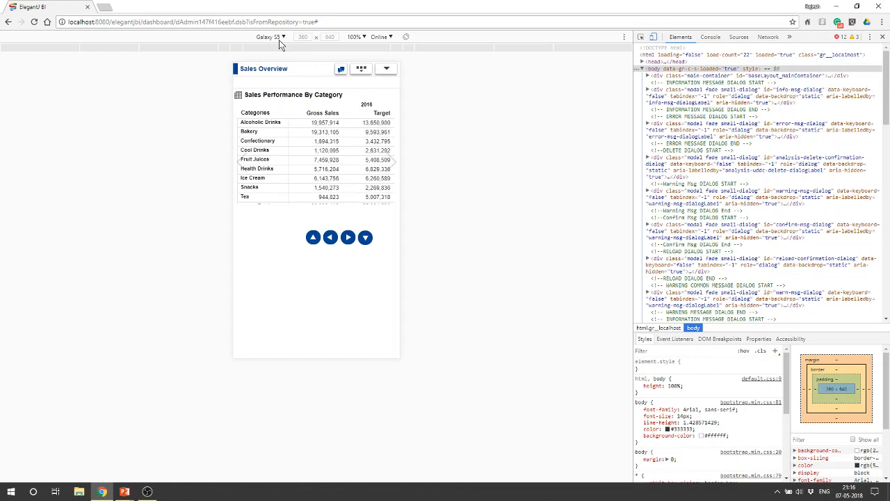
Emulate an iPhone 6/7/8 Plus and page through the dashboard's three charts.
{"action": "left_click", "coordinate": [270, 36]}
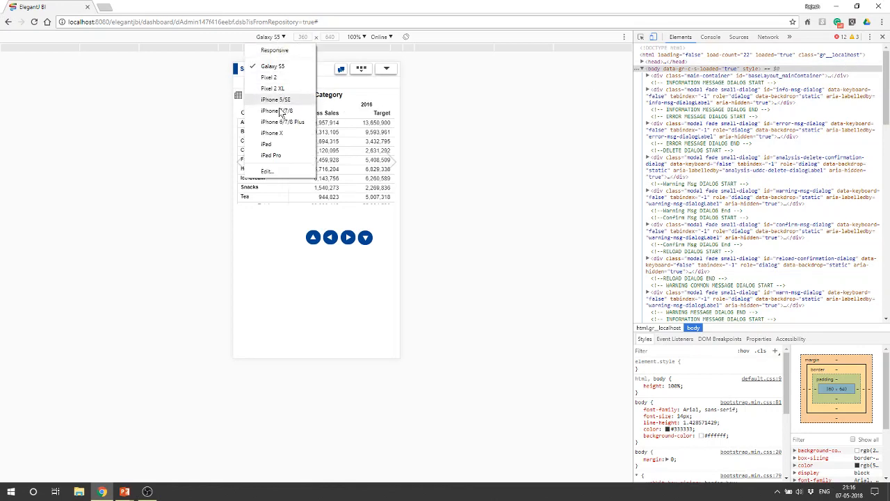
{"action": "mouse_move", "coordinate": [282, 122]}
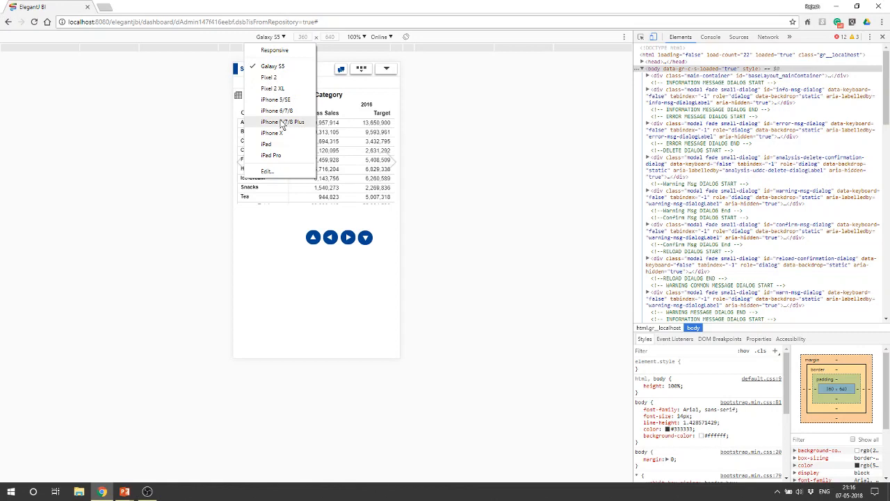
{"action": "left_click", "coordinate": [273, 111]}
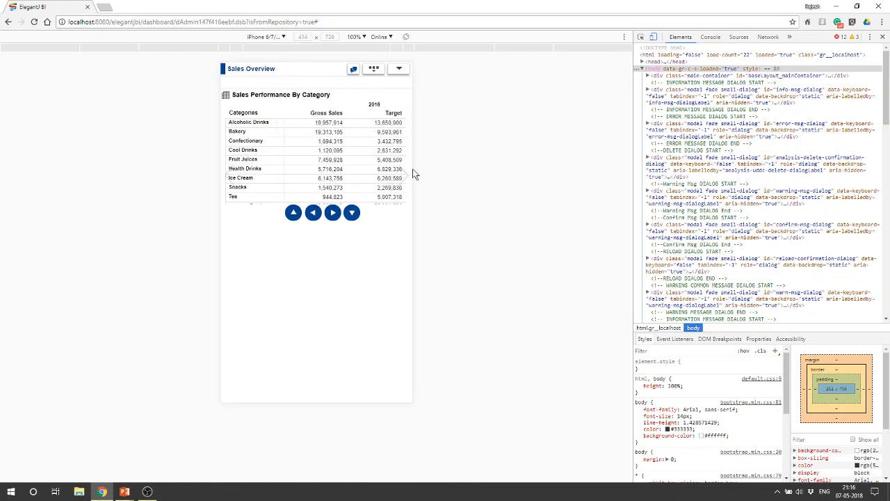
{"action": "left_click", "coordinate": [331, 212]}
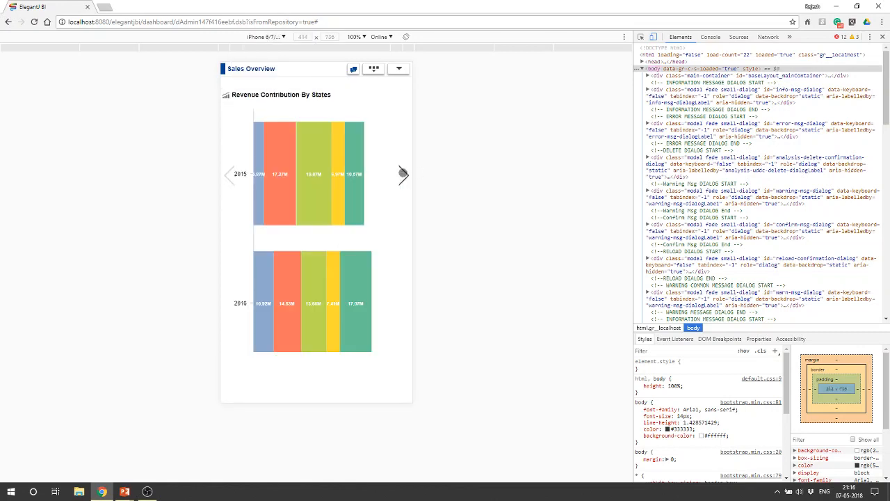
{"action": "left_click", "coordinate": [404, 175]}
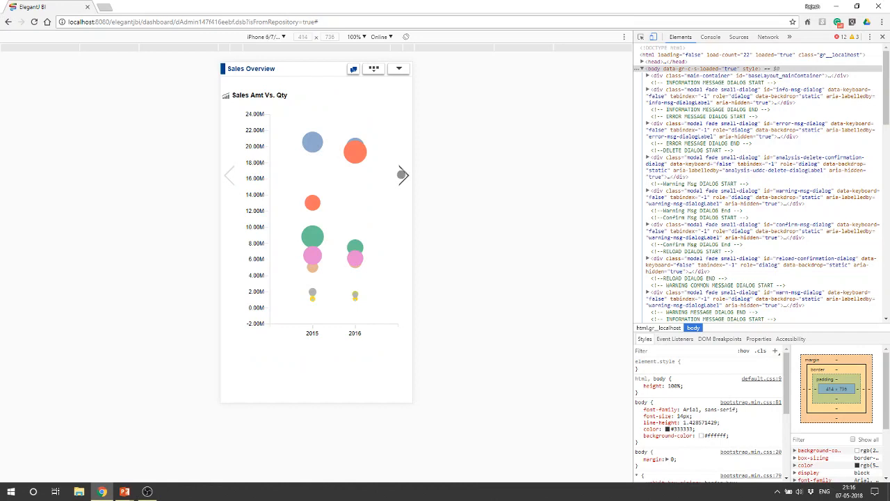
{"action": "left_click", "coordinate": [283, 37]}
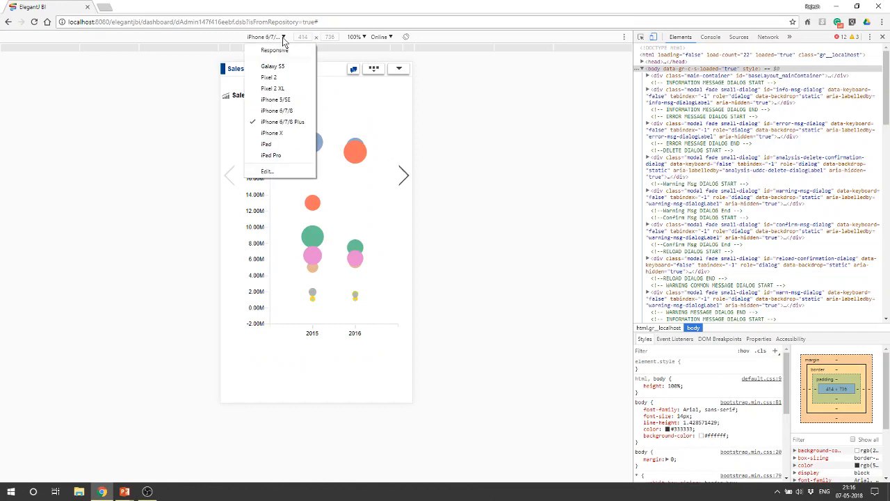
Emulate an iPhone X and show the dashboard's list of views, Compact View and the three charts.
{"action": "left_click", "coordinate": [271, 133]}
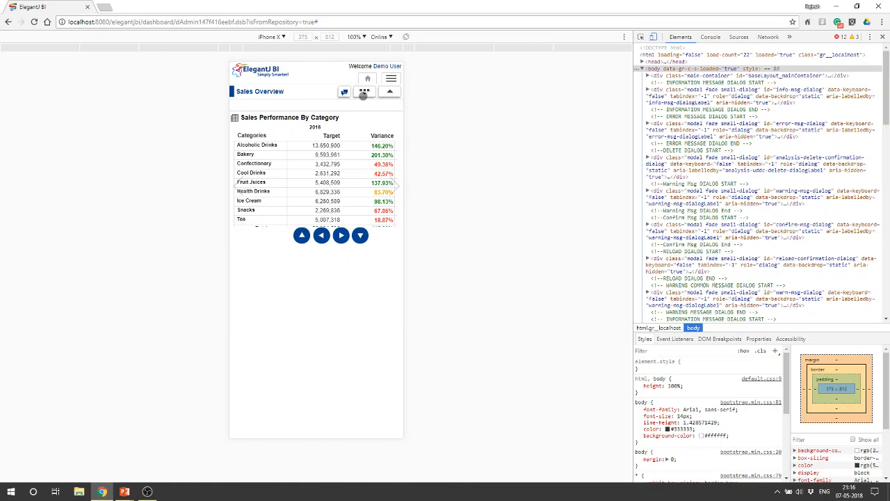
{"action": "left_click", "coordinate": [295, 111]}
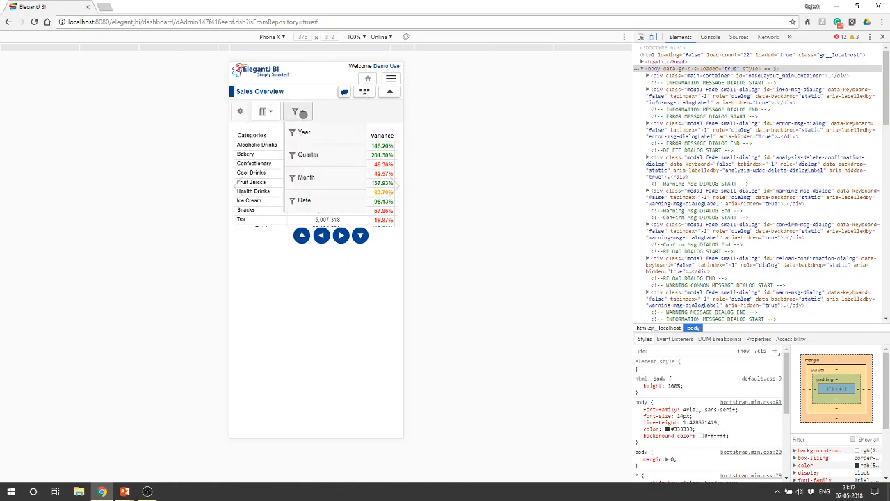
{"action": "left_click", "coordinate": [262, 111]}
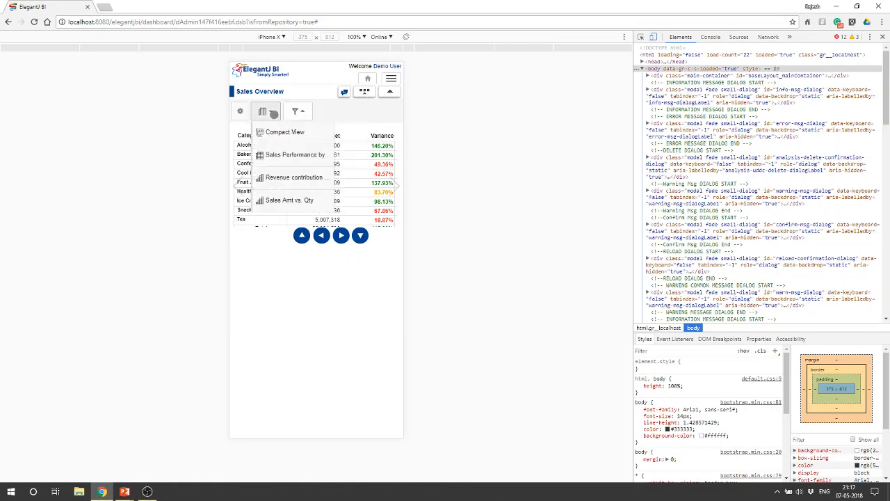